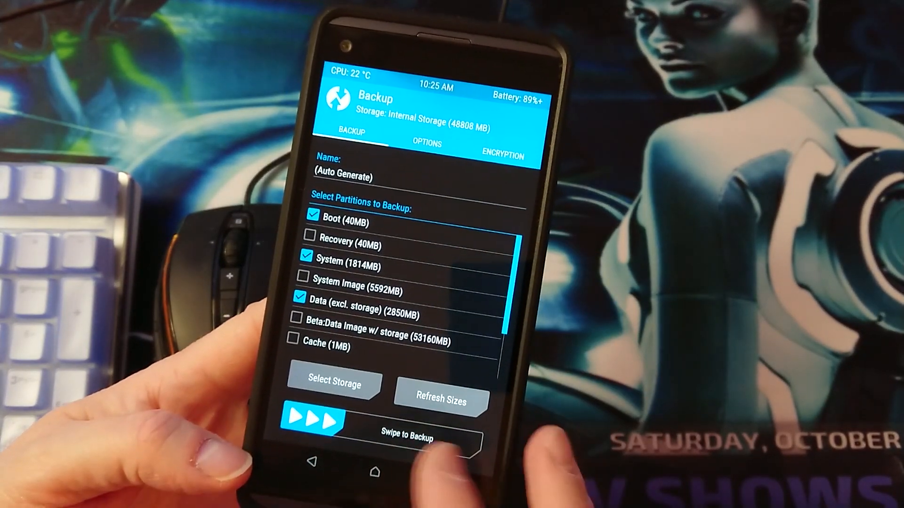
Step: Switch the TWRP backup storage to the Micro SD card (30942MB)
{"action": "left_click", "coordinate": [334, 384]}
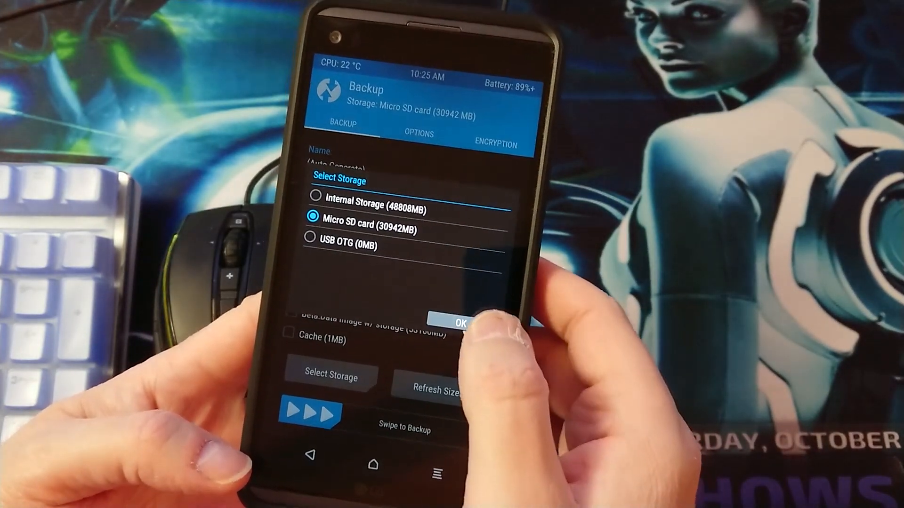
{"action": "left_click", "coordinate": [455, 322]}
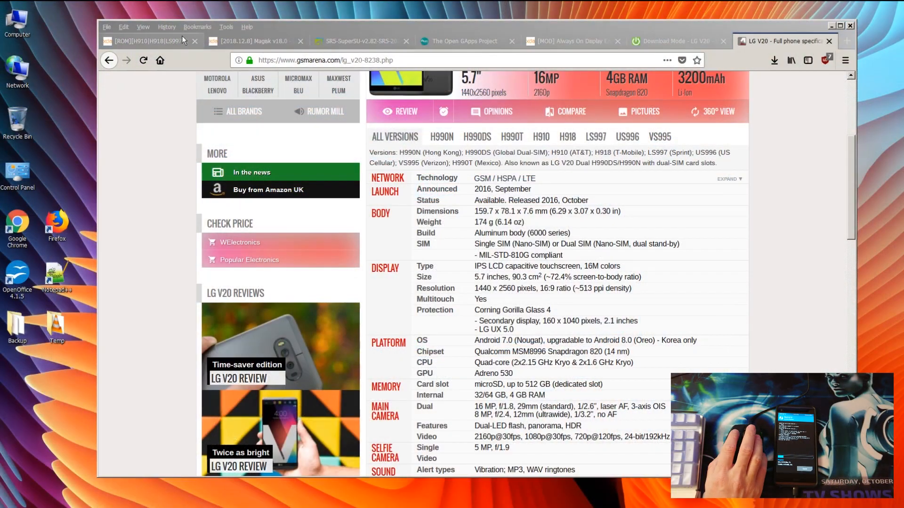
Step: Show the LineageOS ROM tab and dismiss the AutoPlay prompt
{"action": "left_click", "coordinate": [144, 41]}
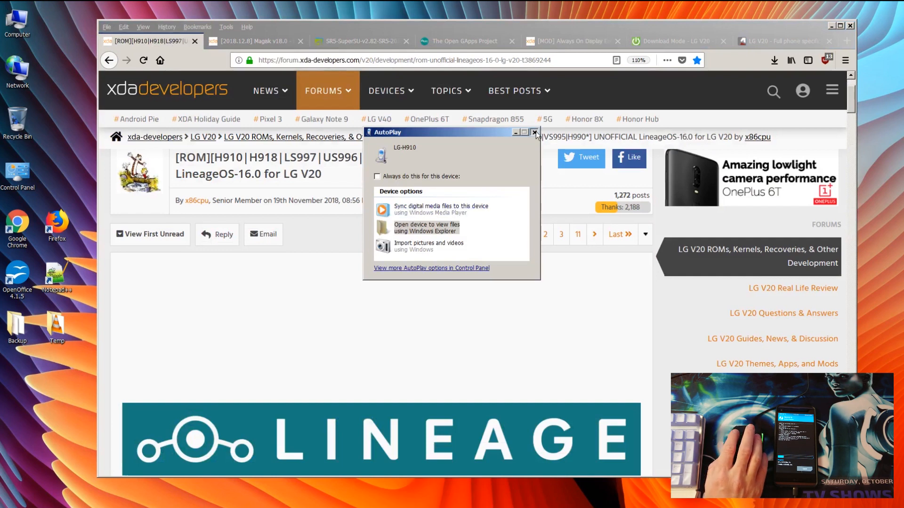
{"action": "left_click", "coordinate": [535, 131]}
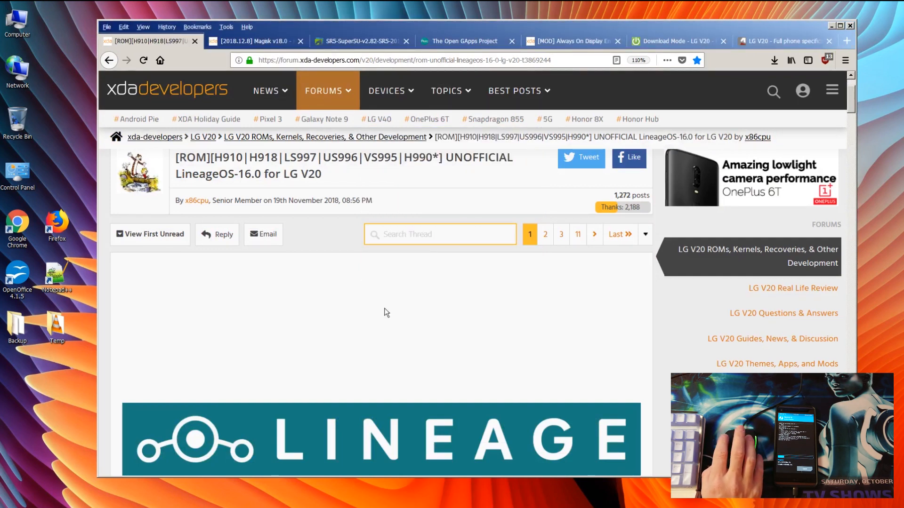
{"action": "mouse_move", "coordinate": [385, 304]}
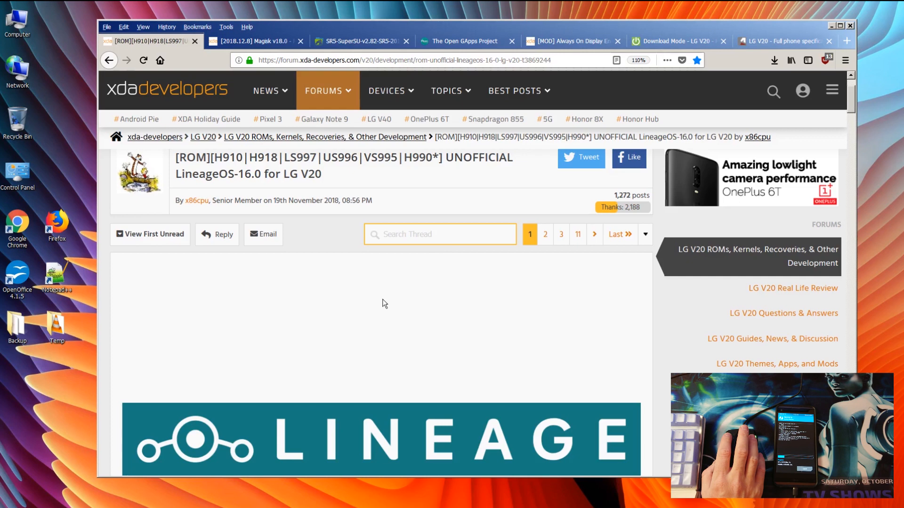
{"action": "mouse_move", "coordinate": [296, 252]}
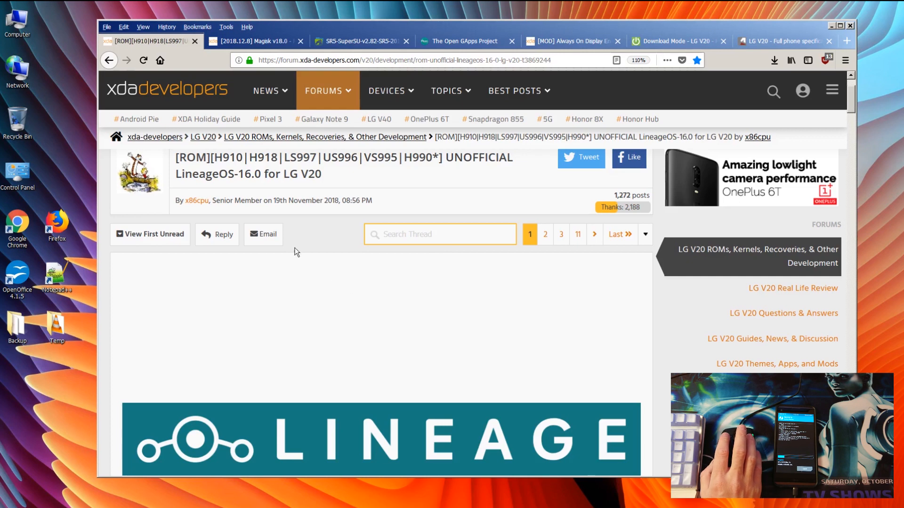
{"action": "mouse_move", "coordinate": [268, 180]}
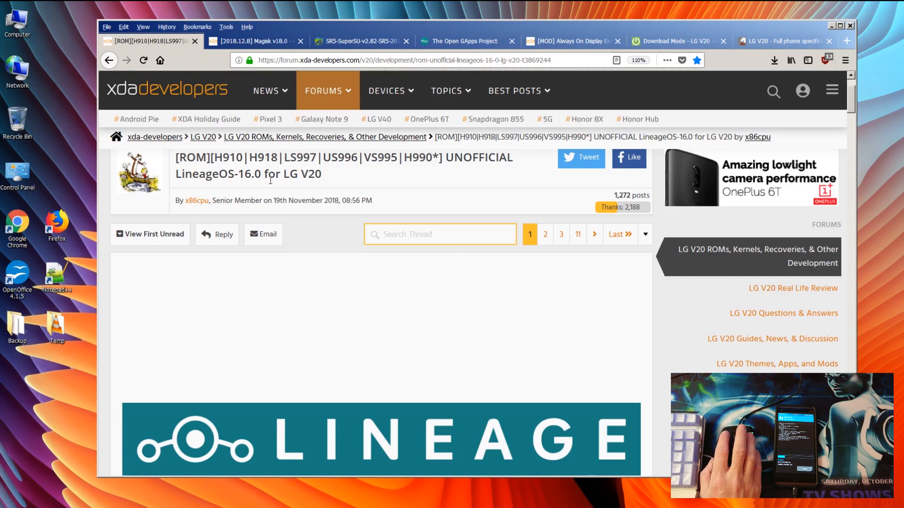
{"action": "mouse_move", "coordinate": [340, 260]}
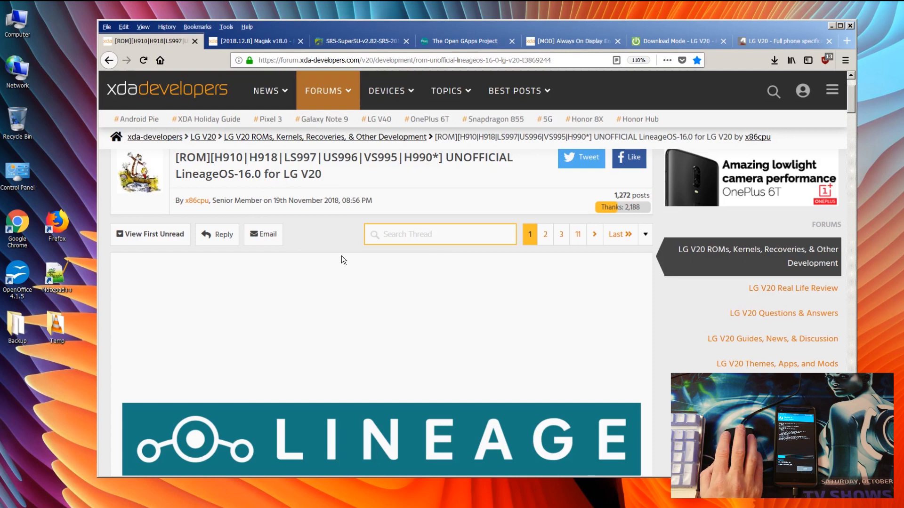
Step: Read the LineageOS 16.0 thread down through its install steps to Downloads
{"action": "scroll", "scroll_direction": "down", "scroll_amount": 3}
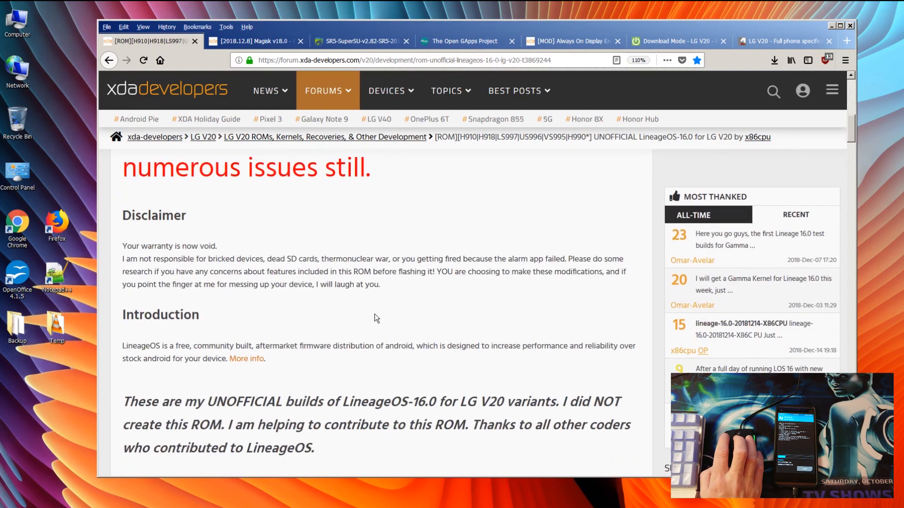
{"action": "scroll", "scroll_direction": "up", "scroll_amount": 3}
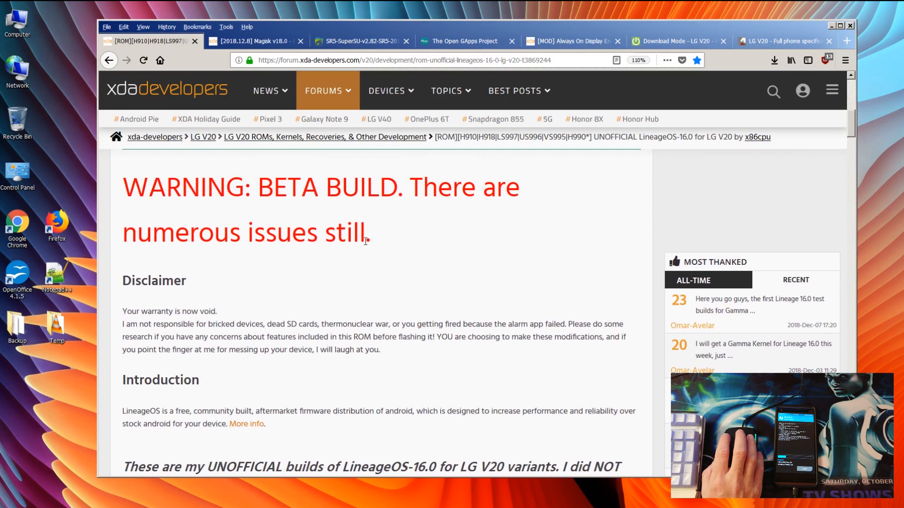
{"action": "scroll", "scroll_direction": "down", "scroll_amount": 3}
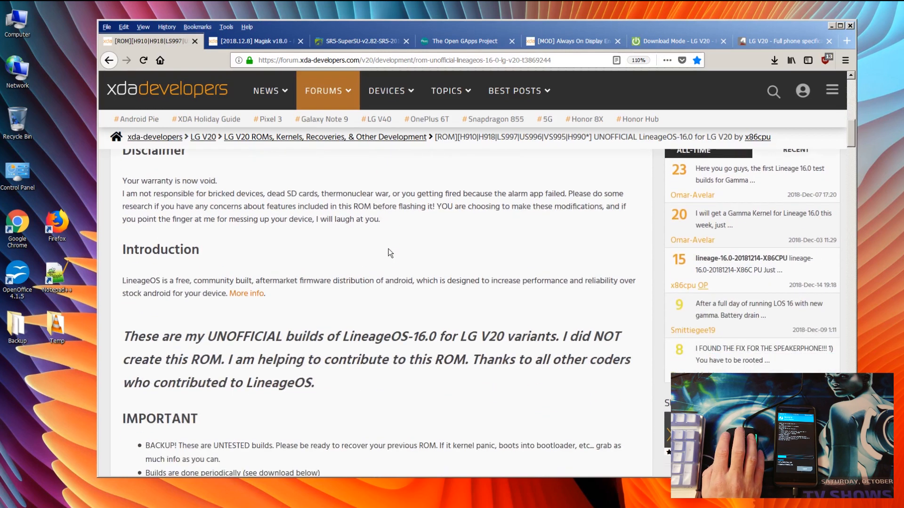
{"action": "scroll", "scroll_direction": "down", "scroll_amount": 3}
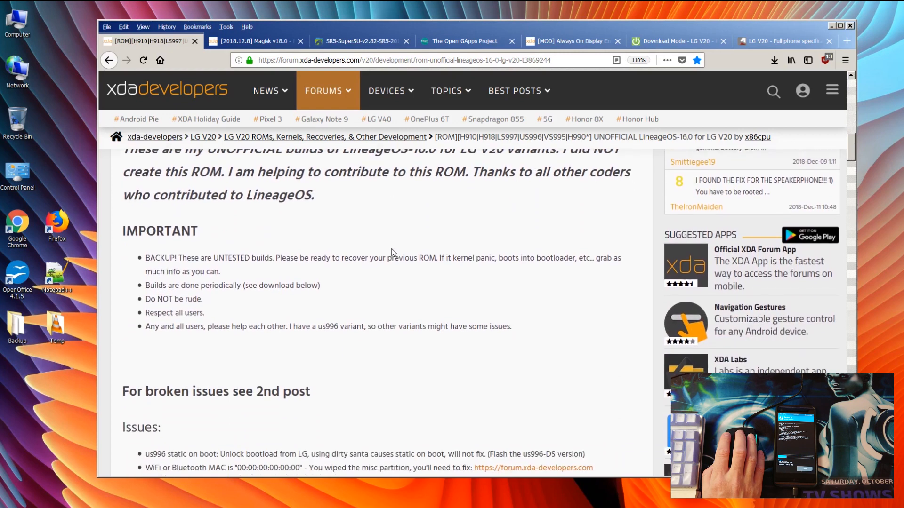
{"action": "scroll", "scroll_direction": "down", "scroll_amount": 3}
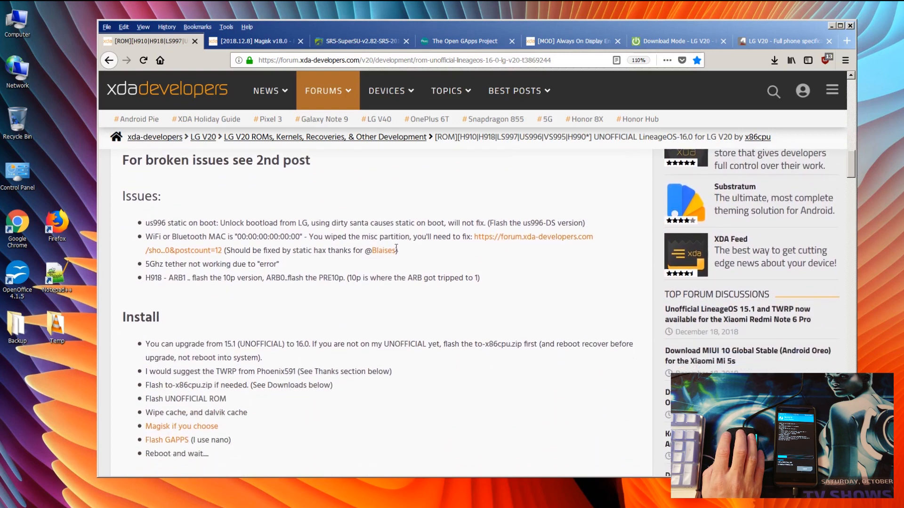
{"action": "scroll", "scroll_direction": "down", "scroll_amount": 3}
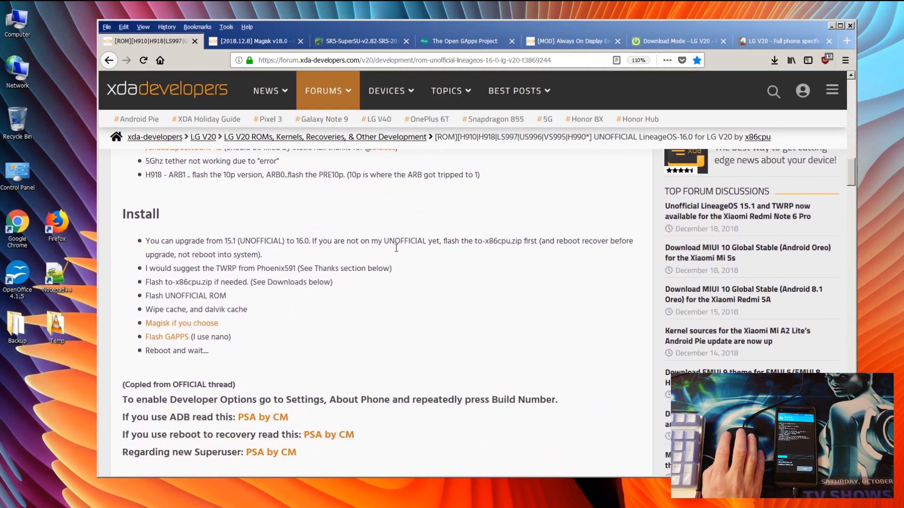
{"action": "scroll", "scroll_direction": "down", "scroll_amount": 3}
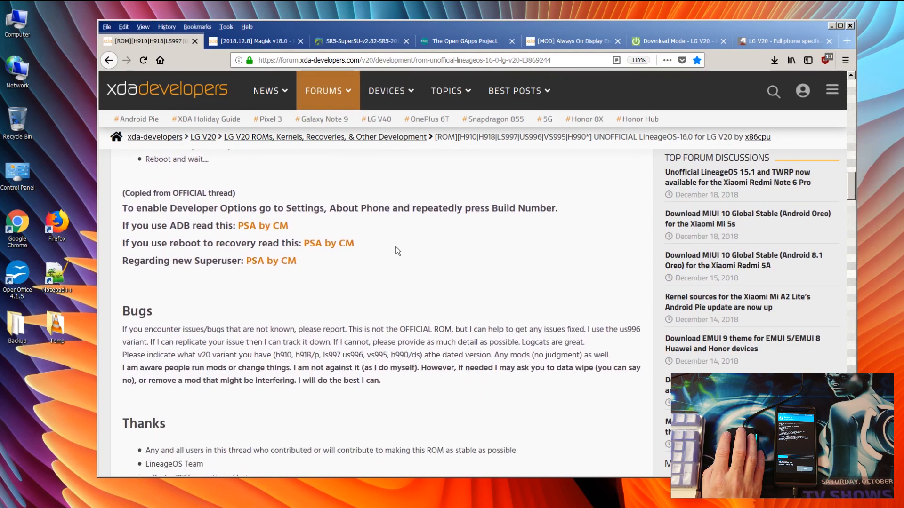
{"action": "scroll", "scroll_direction": "down", "scroll_amount": 3}
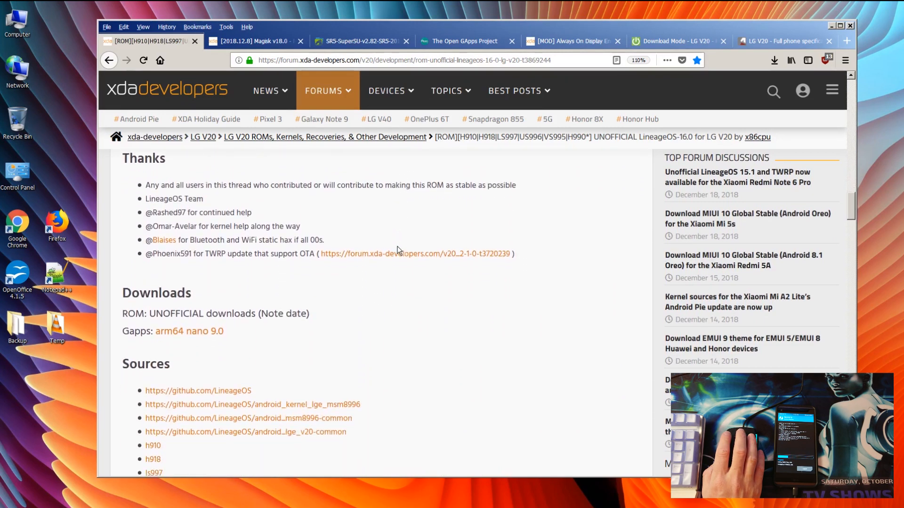
Step: Read the Magisk v18.0 thread down to its stable, beta and uninstaller downloads
{"action": "left_click", "coordinate": [253, 41]}
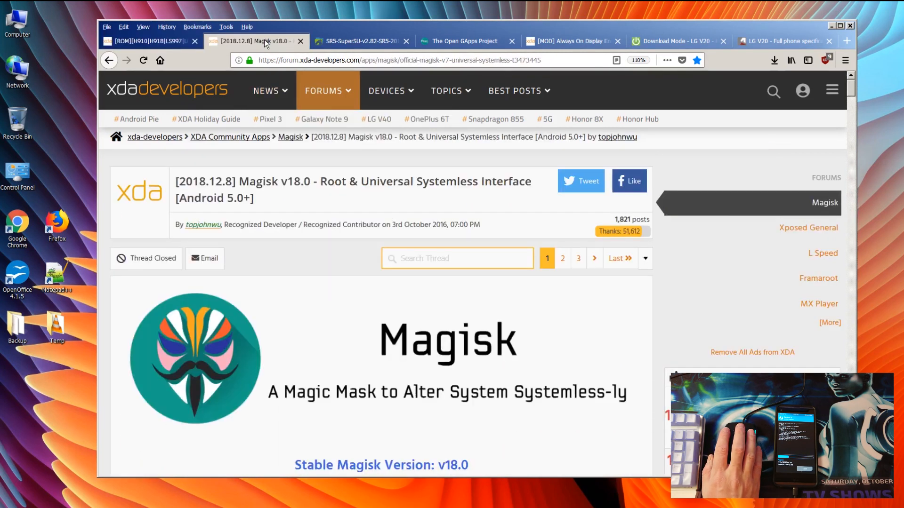
{"action": "mouse_move", "coordinate": [341, 340]}
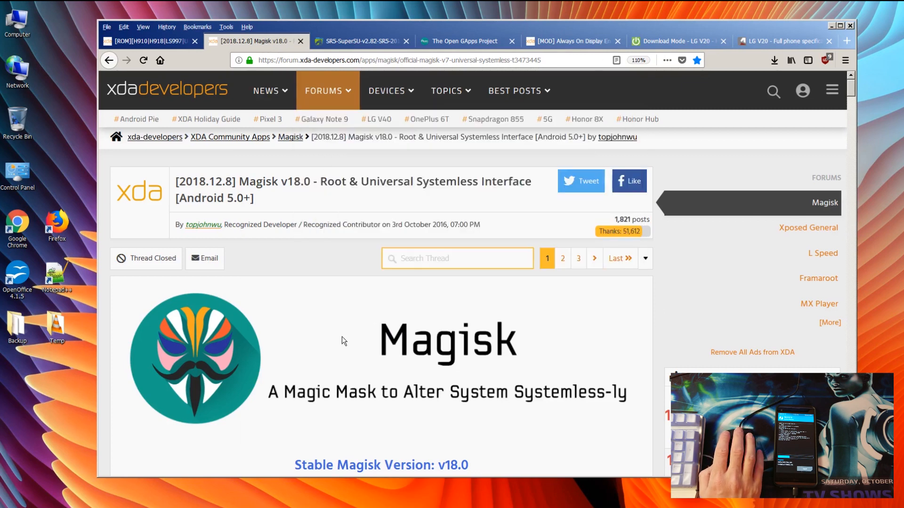
{"action": "scroll", "scroll_direction": "down", "scroll_amount": 3}
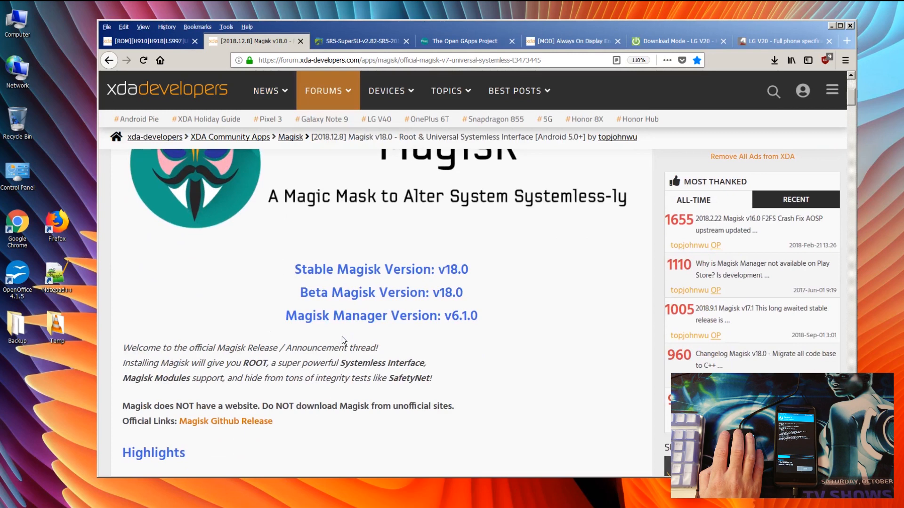
{"action": "scroll", "scroll_direction": "down", "scroll_amount": 3}
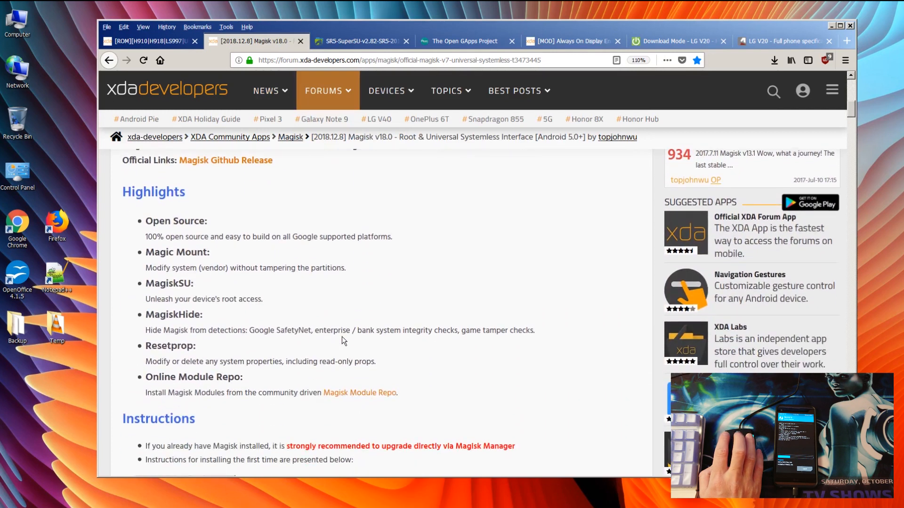
{"action": "scroll", "scroll_direction": "down", "scroll_amount": 3}
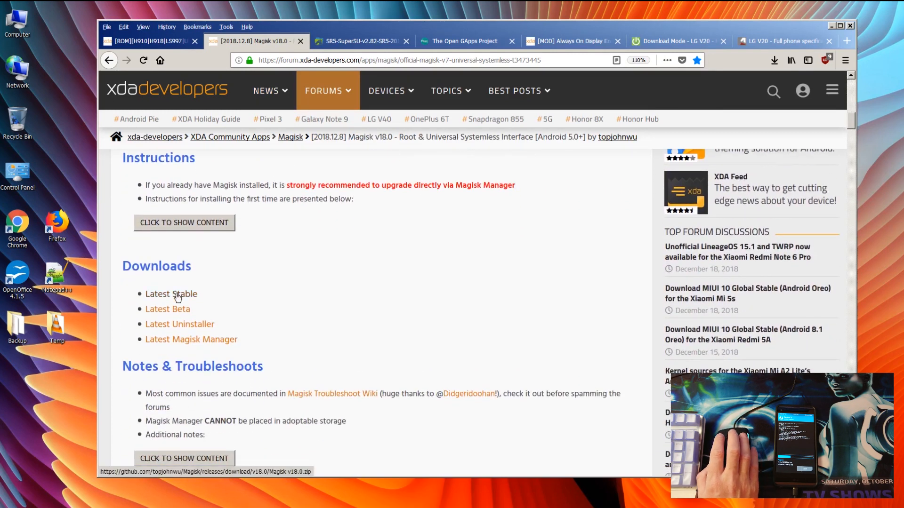
{"action": "mouse_move", "coordinate": [498, 339]}
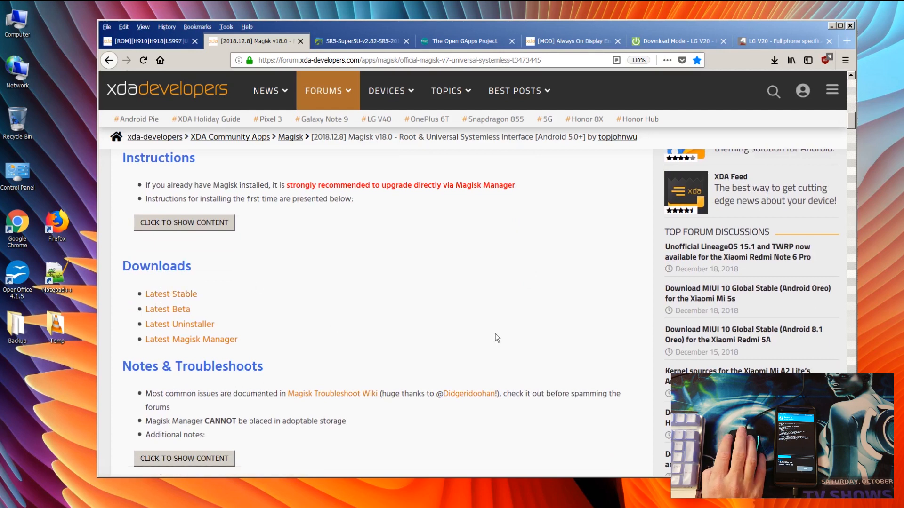
{"action": "mouse_move", "coordinate": [421, 269]}
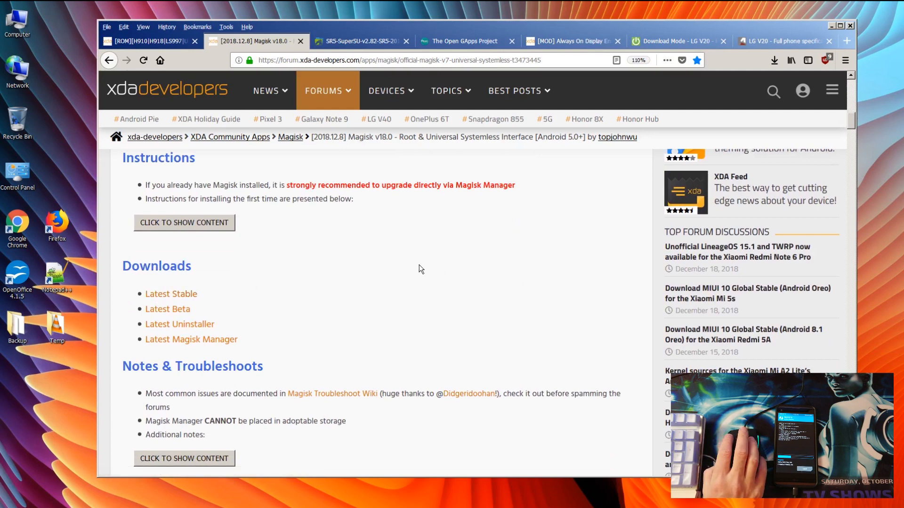
{"action": "mouse_move", "coordinate": [363, 243]}
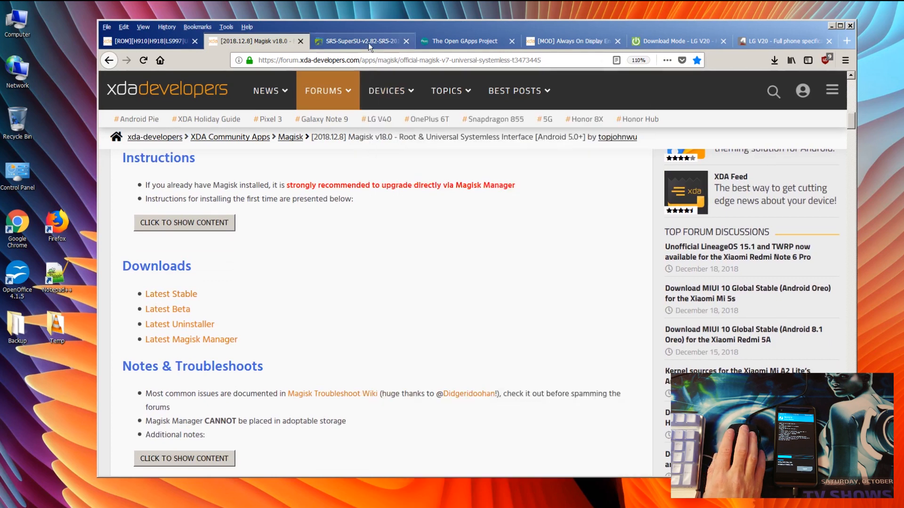
Step: Show the AndroidFileHost page for SR5-SuperSU-v2.82-SR5-20171001224502.zip
{"action": "left_click", "coordinate": [357, 41]}
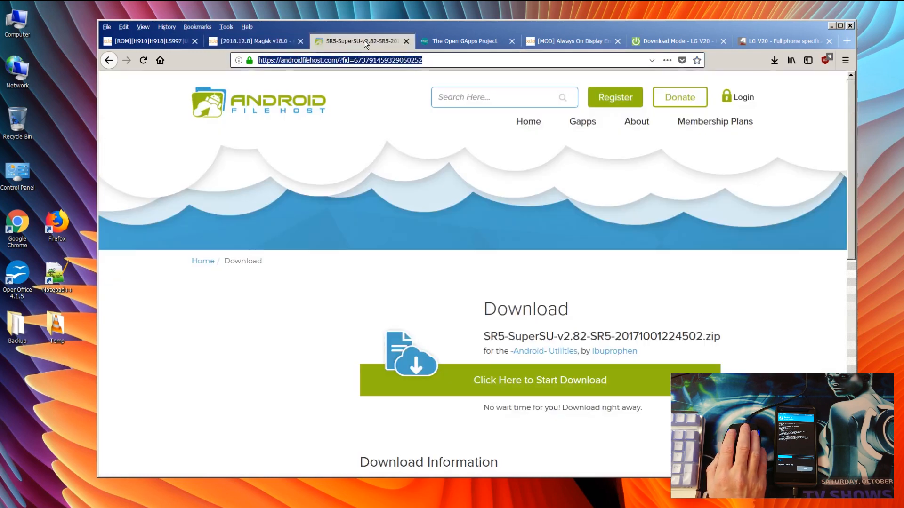
{"action": "mouse_move", "coordinate": [464, 41]}
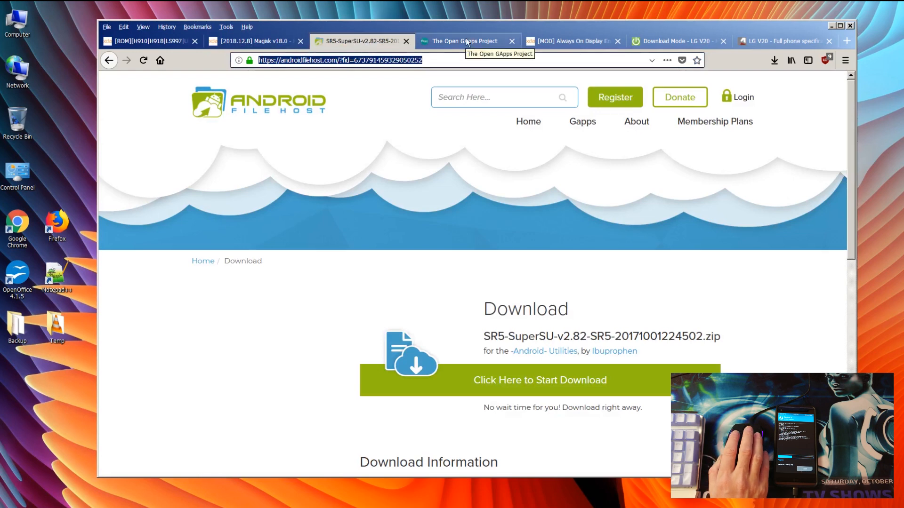
Step: View the Open GApps ARM64, 9.0, nano package and its download links
{"action": "left_click", "coordinate": [461, 41]}
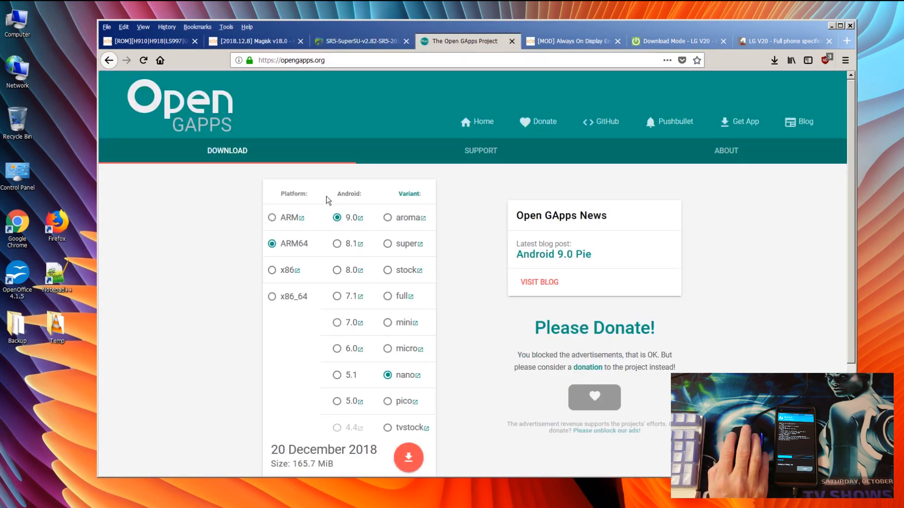
{"action": "mouse_move", "coordinate": [337, 173]}
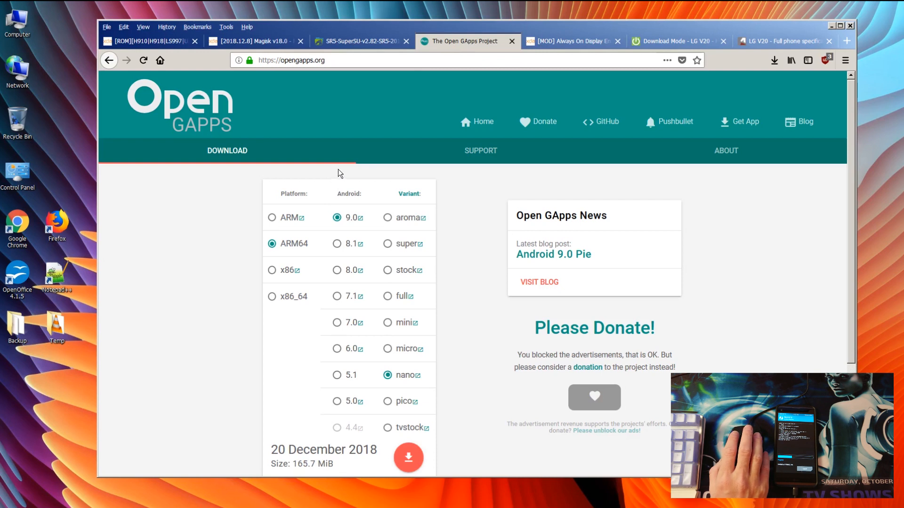
{"action": "mouse_move", "coordinate": [333, 180]}
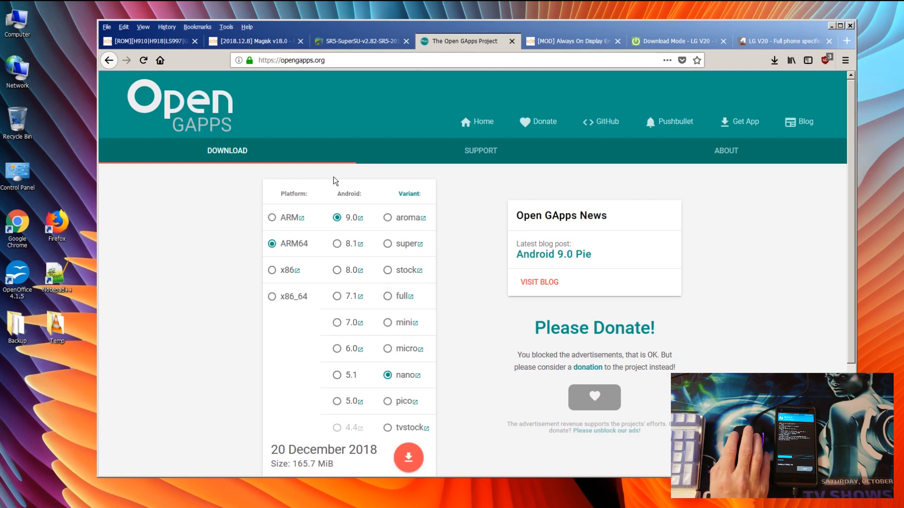
{"action": "mouse_move", "coordinate": [296, 244]}
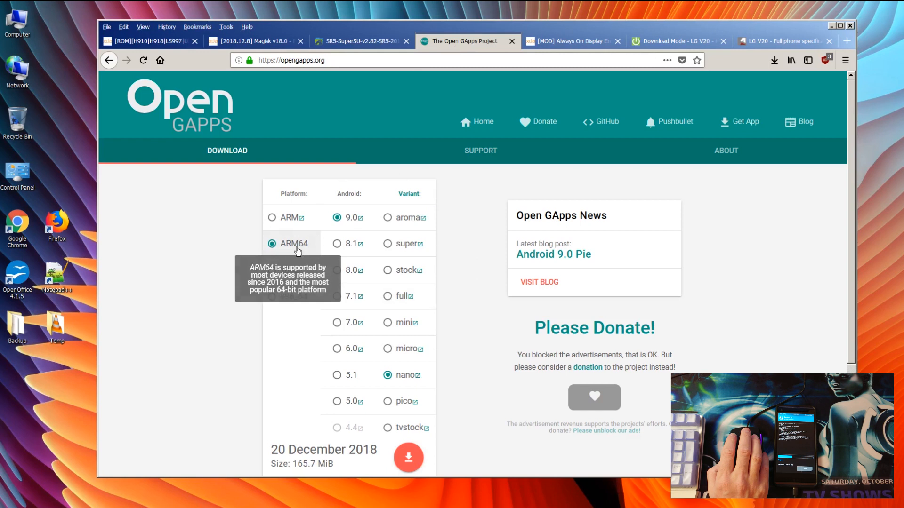
{"action": "mouse_move", "coordinate": [464, 292]}
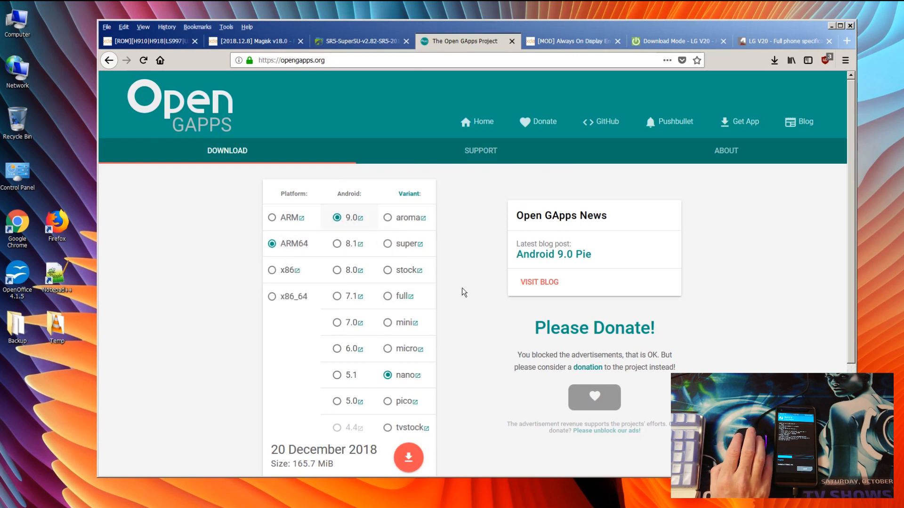
{"action": "scroll", "scroll_direction": "down", "scroll_amount": 3}
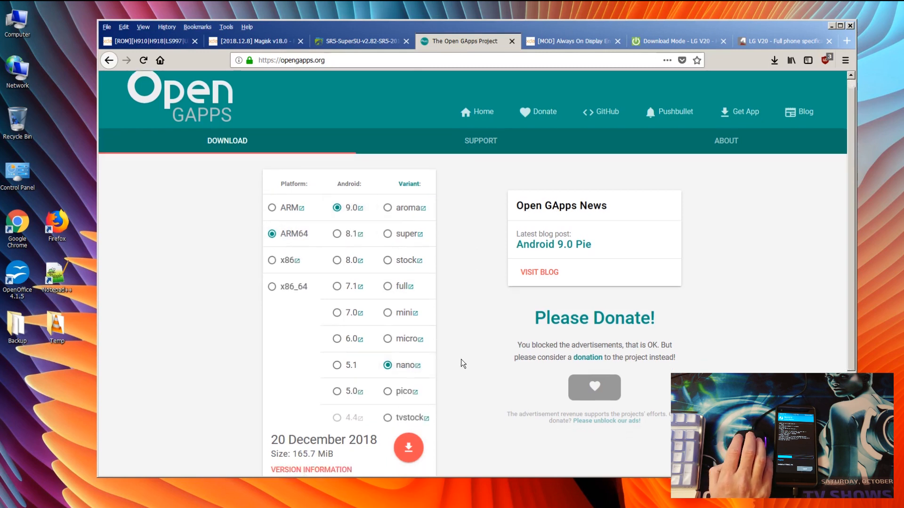
{"action": "scroll", "scroll_direction": "down", "scroll_amount": 3}
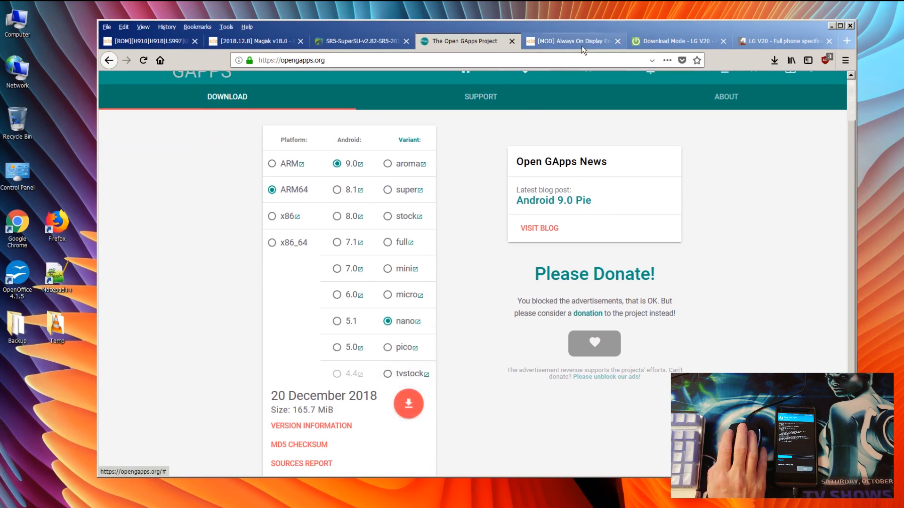
Step: Show the Always On Display Enabler module thread and its Magisk 17.0+ requirement
{"action": "left_click", "coordinate": [571, 41]}
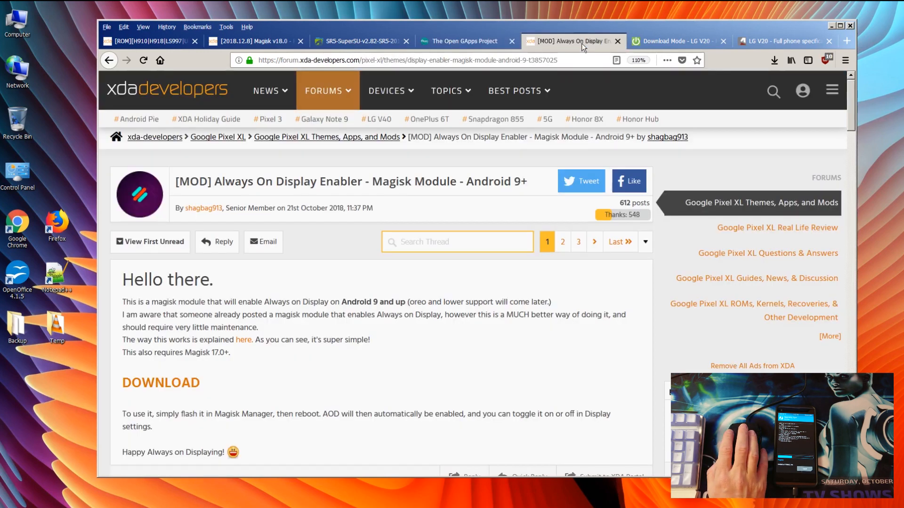
{"action": "mouse_move", "coordinate": [373, 159]}
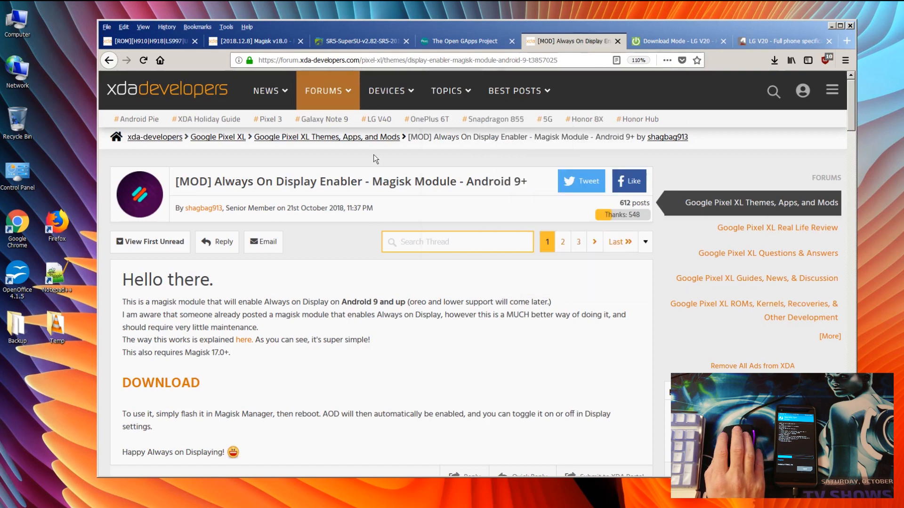
{"action": "mouse_move", "coordinate": [331, 184]}
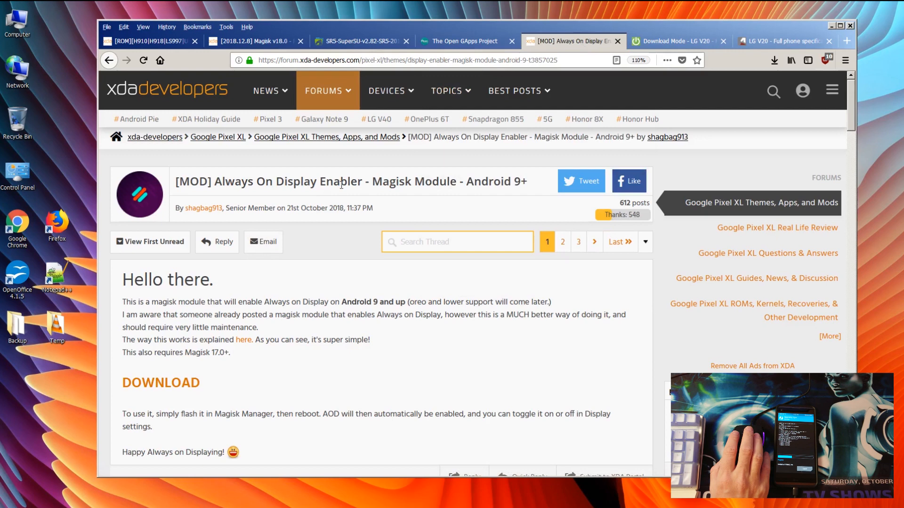
{"action": "mouse_move", "coordinate": [175, 390]}
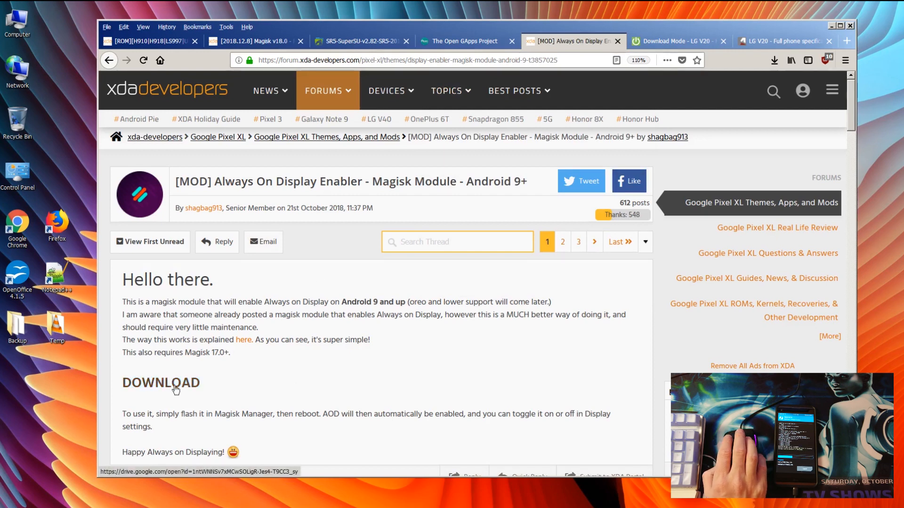
{"action": "mouse_move", "coordinate": [164, 386]}
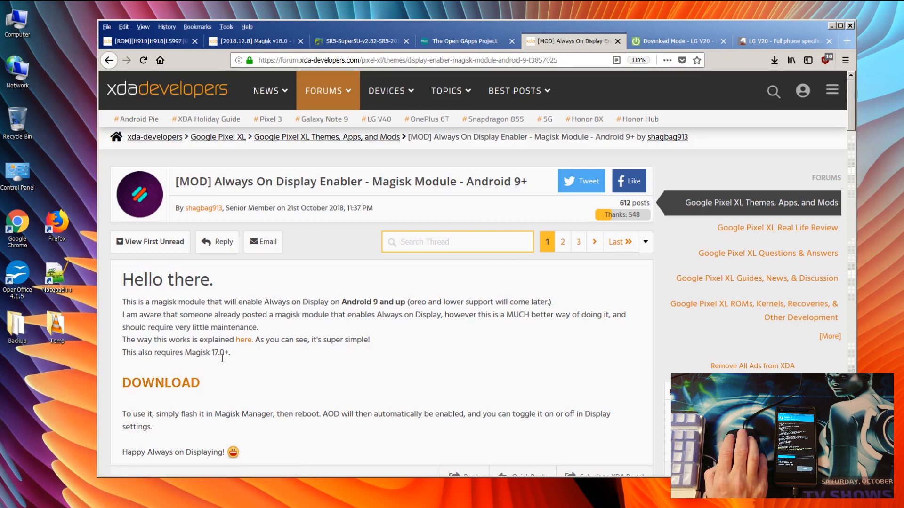
{"action": "mouse_move", "coordinate": [355, 358]}
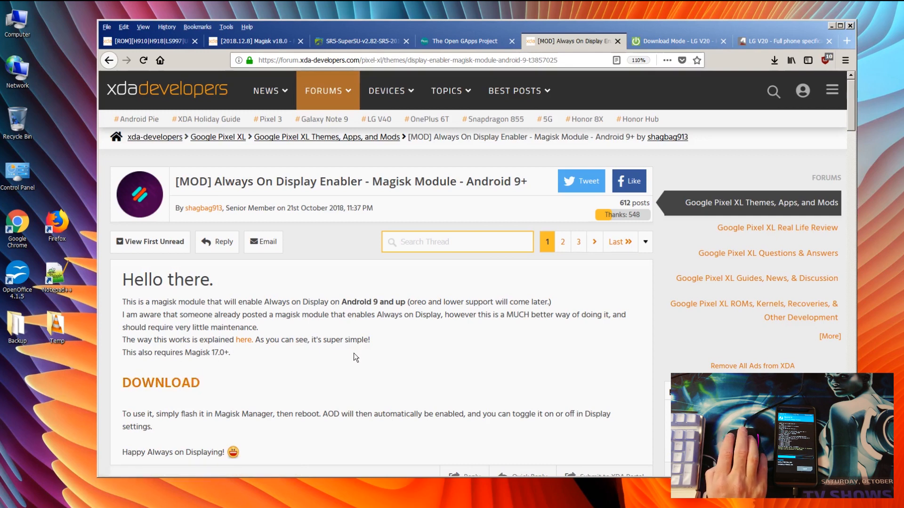
{"action": "mouse_move", "coordinate": [268, 363]}
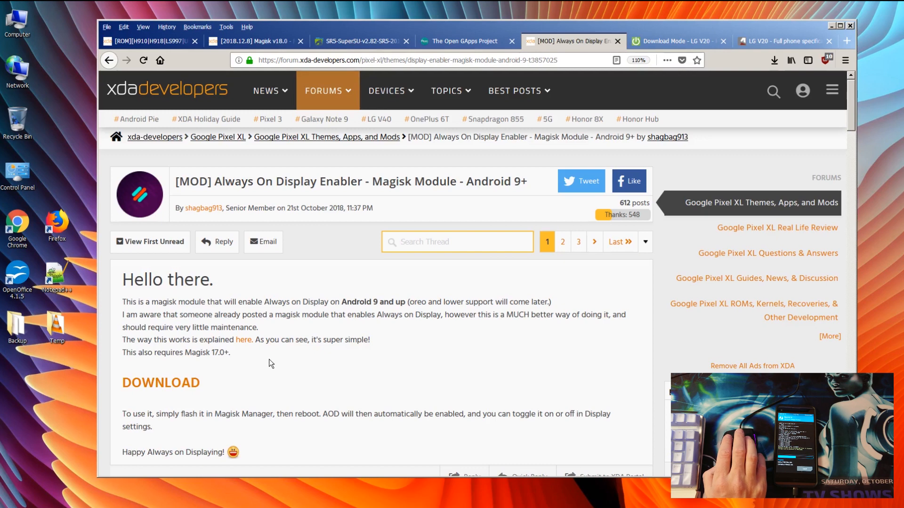
{"action": "mouse_move", "coordinate": [205, 352]}
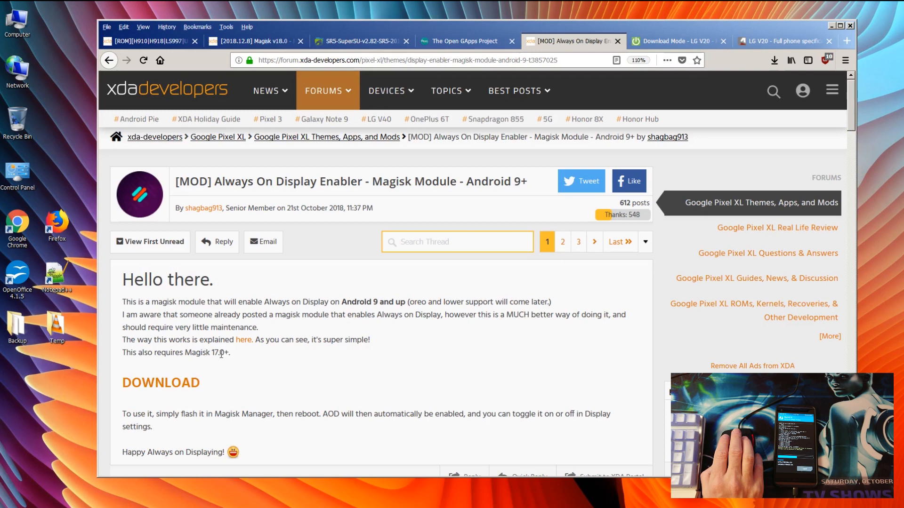
{"action": "mouse_move", "coordinate": [235, 356]}
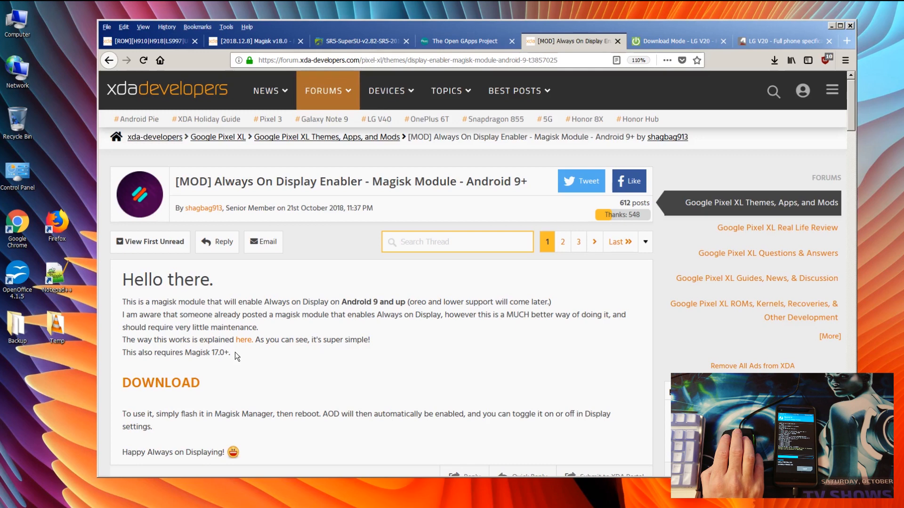
{"action": "mouse_move", "coordinate": [489, 285]}
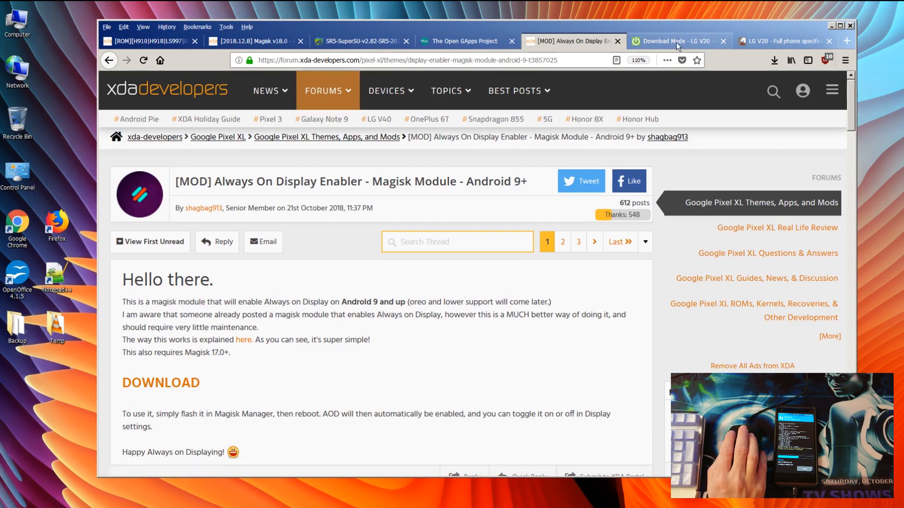
Step: Review the LG V20 download mode guide, then browse GSMArena's full specifications
{"action": "left_click", "coordinate": [674, 41]}
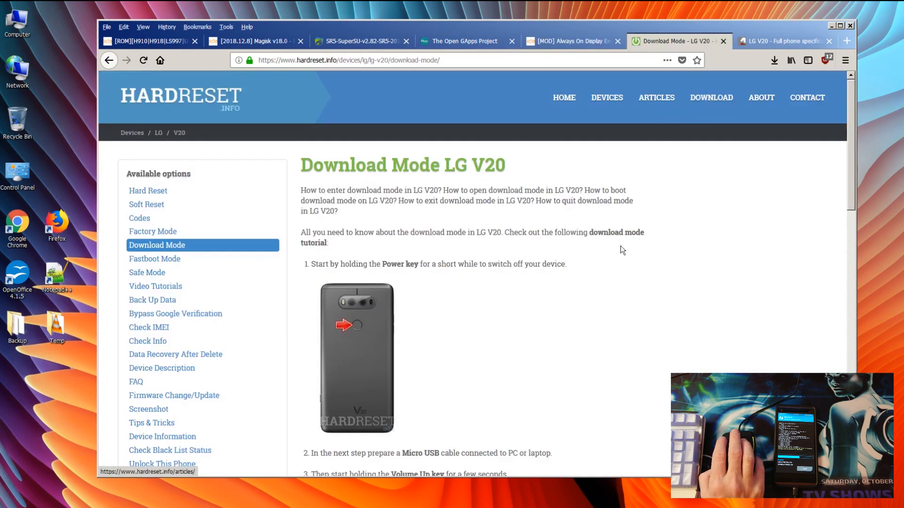
{"action": "mouse_move", "coordinate": [563, 317]}
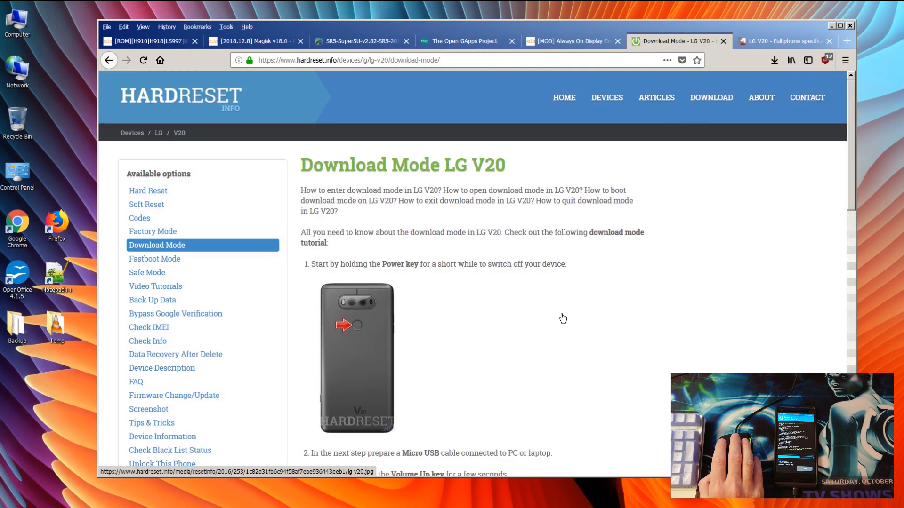
{"action": "mouse_move", "coordinate": [525, 321]}
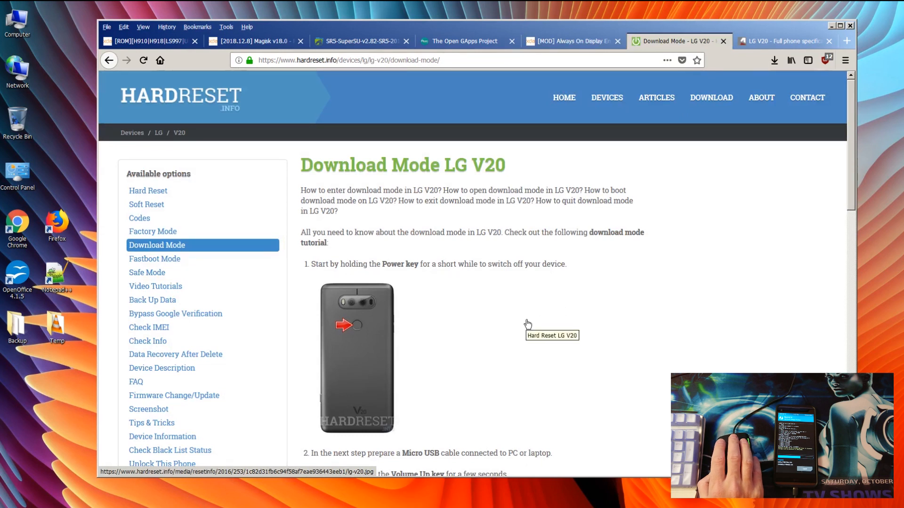
{"action": "mouse_move", "coordinate": [236, 265]}
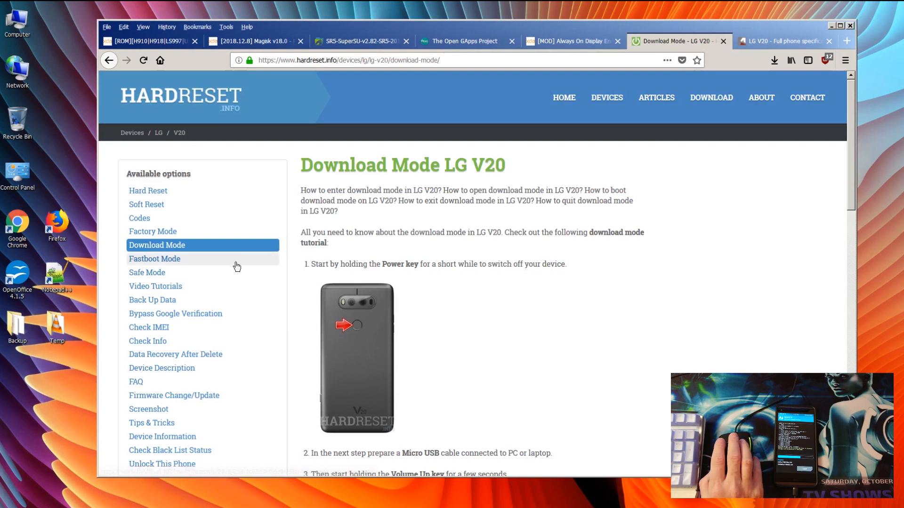
{"action": "mouse_move", "coordinate": [152, 231]}
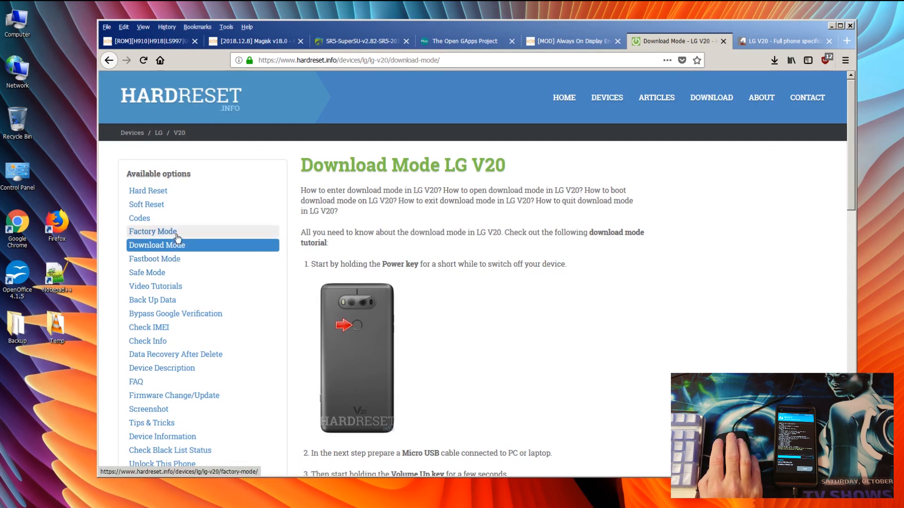
{"action": "mouse_move", "coordinate": [146, 204]}
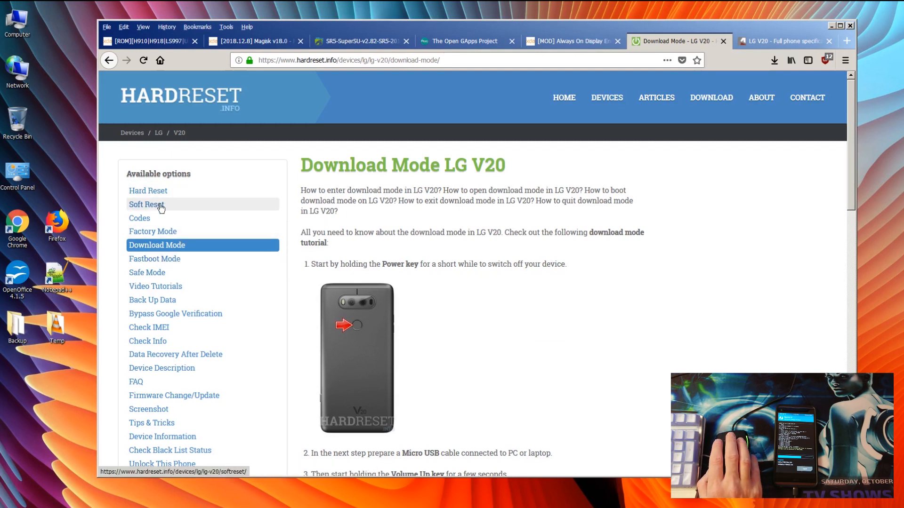
{"action": "mouse_move", "coordinate": [587, 260]}
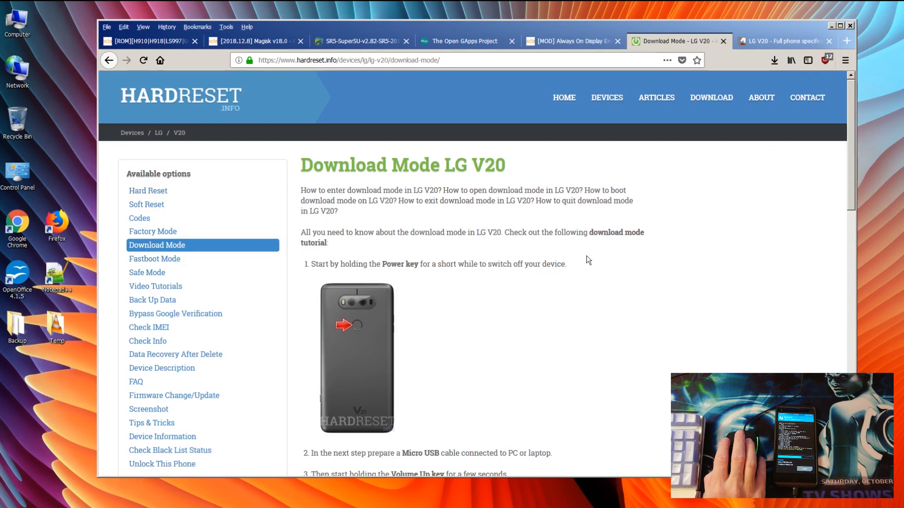
{"action": "mouse_move", "coordinate": [465, 278]}
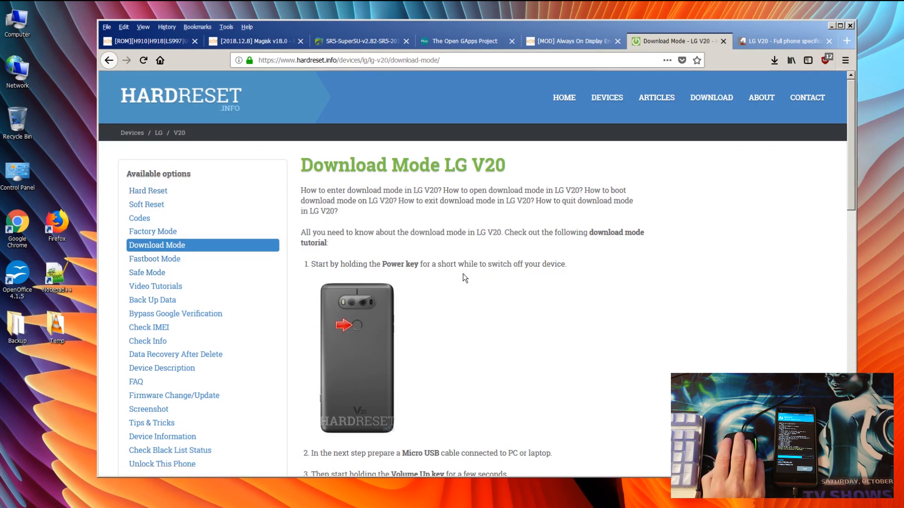
{"action": "mouse_move", "coordinate": [496, 269]}
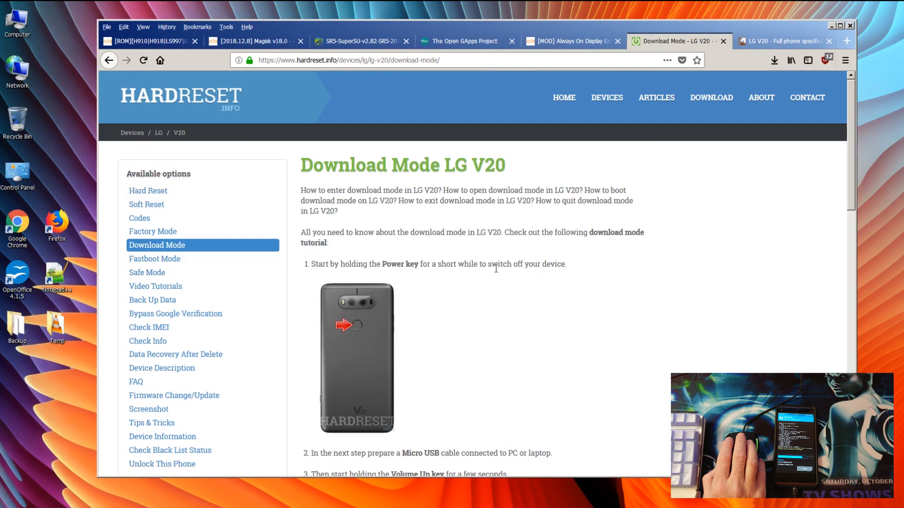
{"action": "mouse_move", "coordinate": [518, 269]}
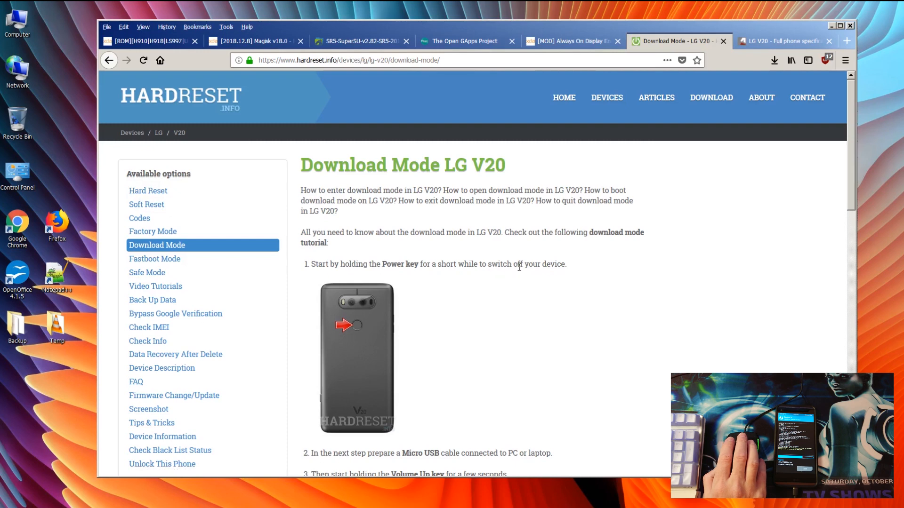
{"action": "mouse_move", "coordinate": [782, 141]}
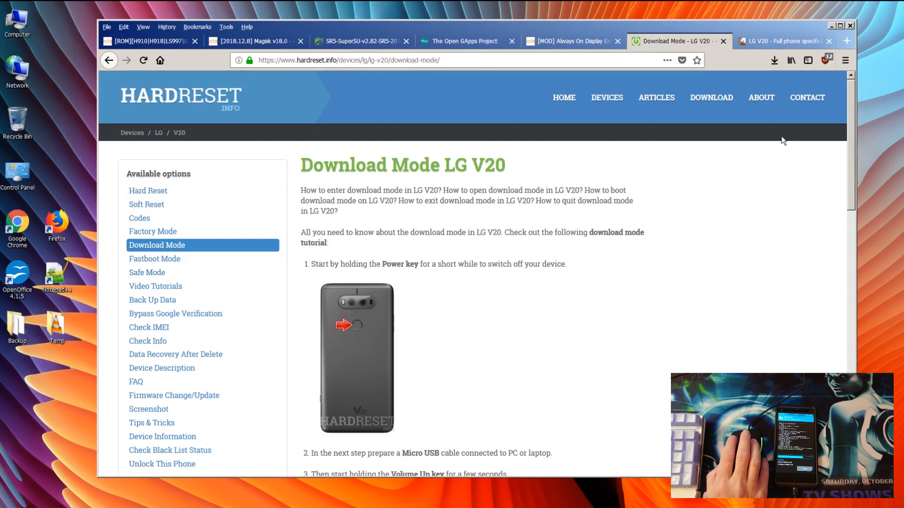
{"action": "left_click", "coordinate": [784, 41]}
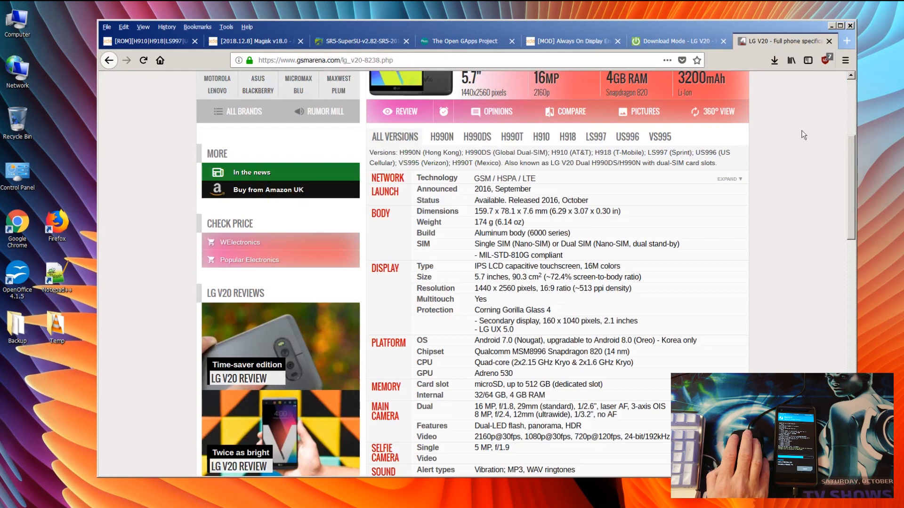
{"action": "scroll", "scroll_direction": "down", "scroll_amount": 3}
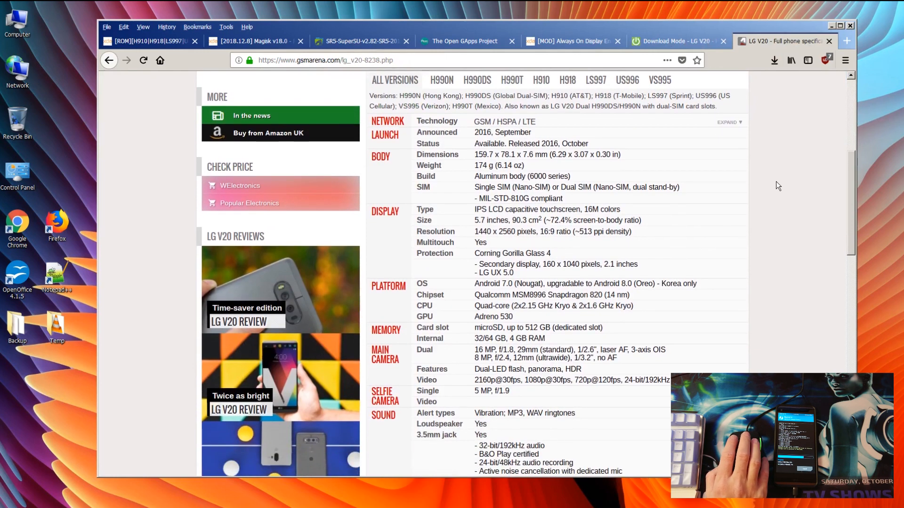